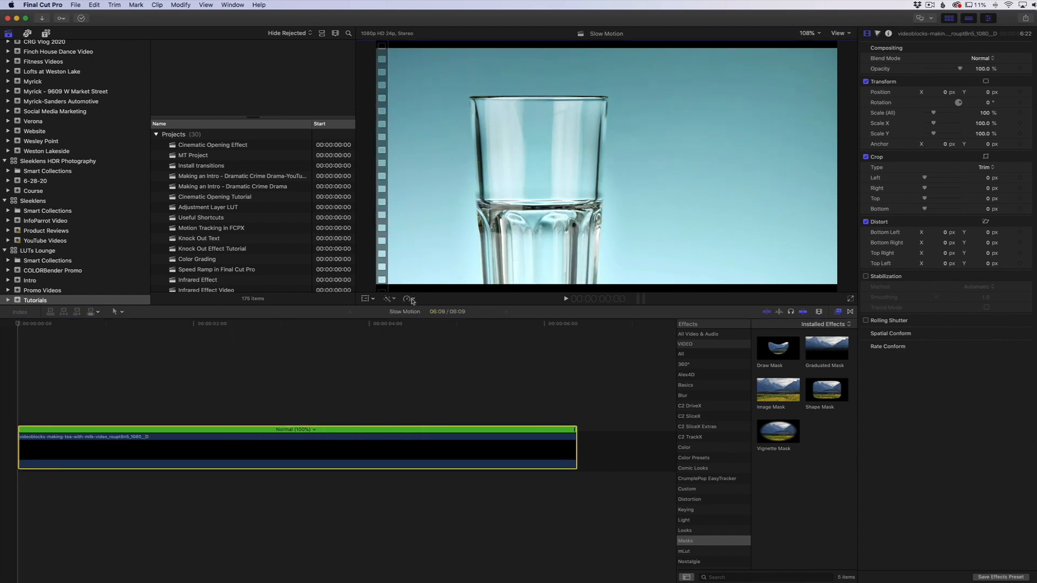
Select the timeline clip and bring up its Retime options for slow motion
{"action": "left_click", "coordinate": [409, 298]}
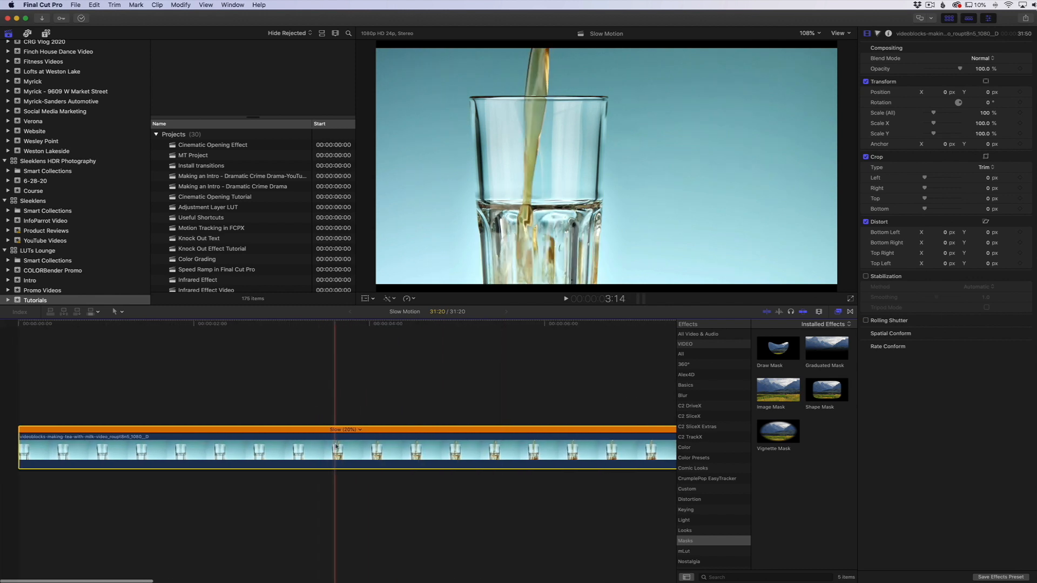
{"action": "left_click", "coordinate": [406, 298]}
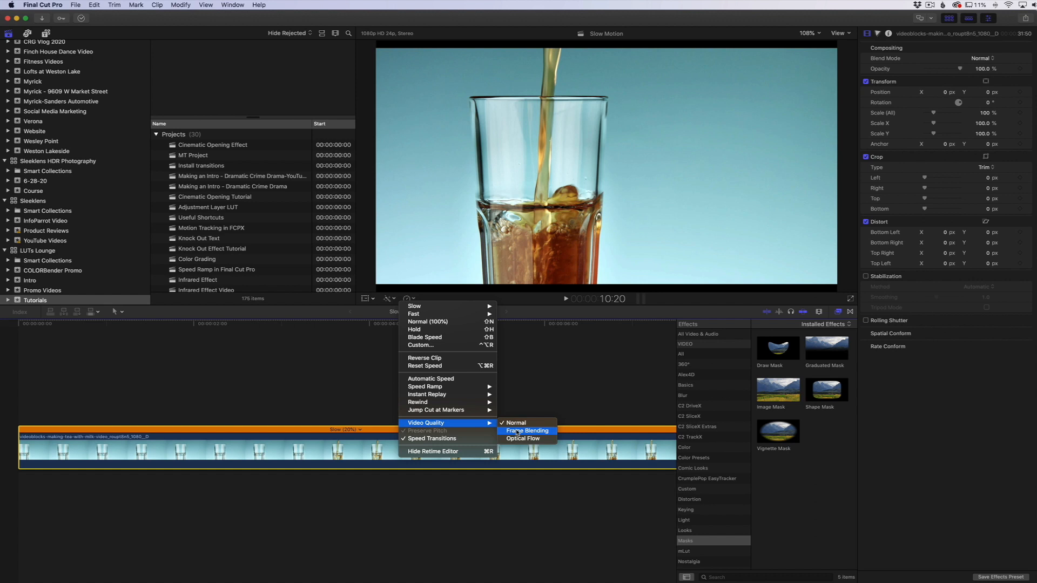
Choose a smoother video quality for the slowed clip and bring up its Custom Speed settings at 20%
{"action": "left_click", "coordinate": [528, 430]}
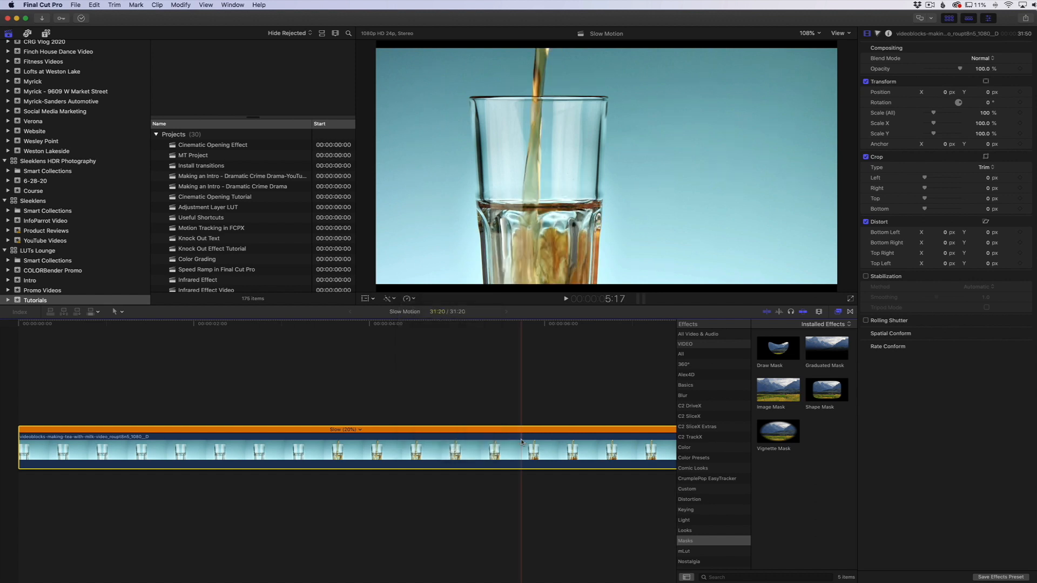
{"action": "left_click", "coordinate": [357, 324]}
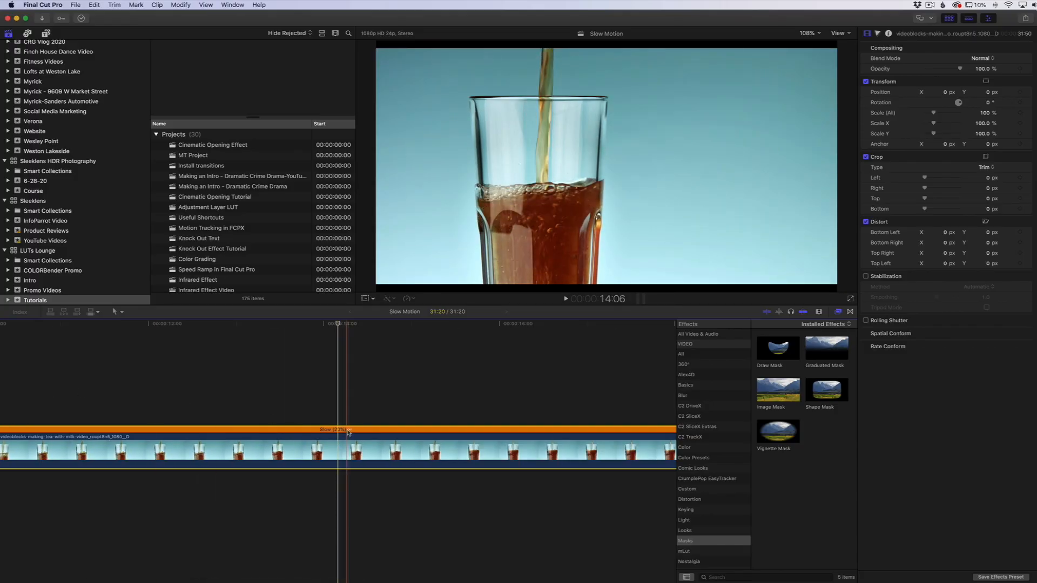
{"action": "left_click", "coordinate": [350, 430]}
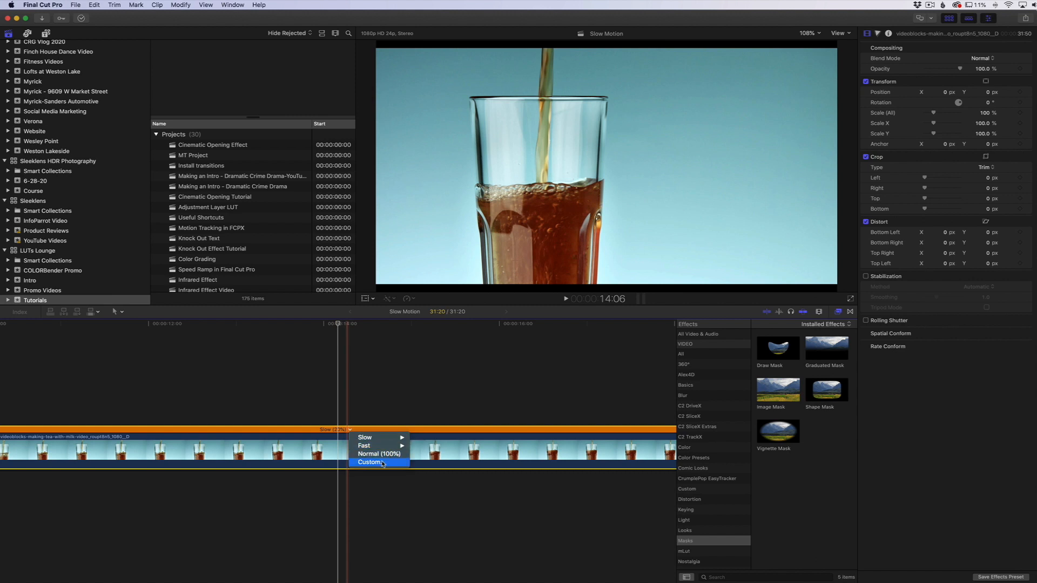
{"action": "left_click", "coordinate": [368, 462]}
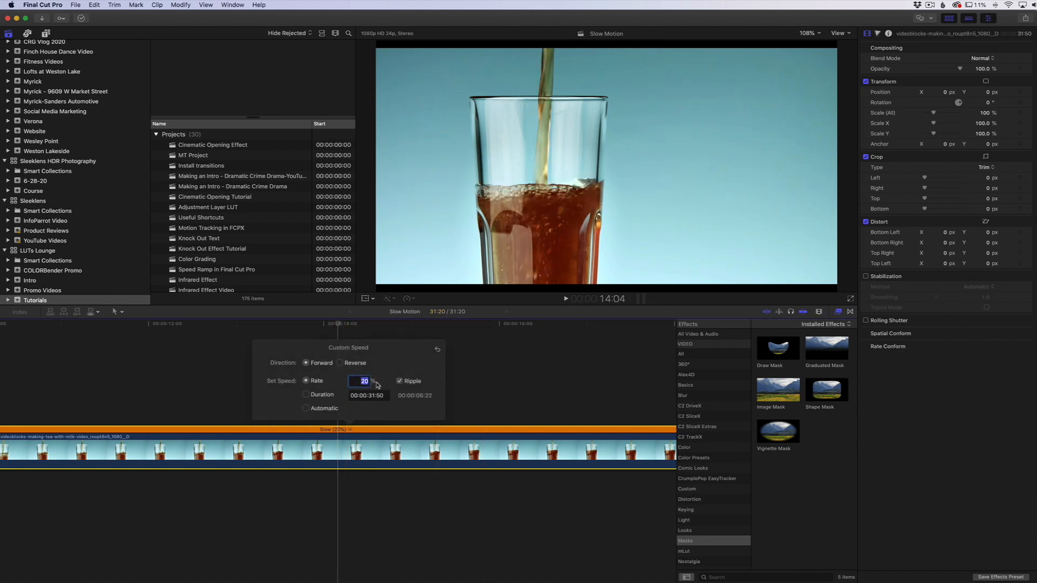